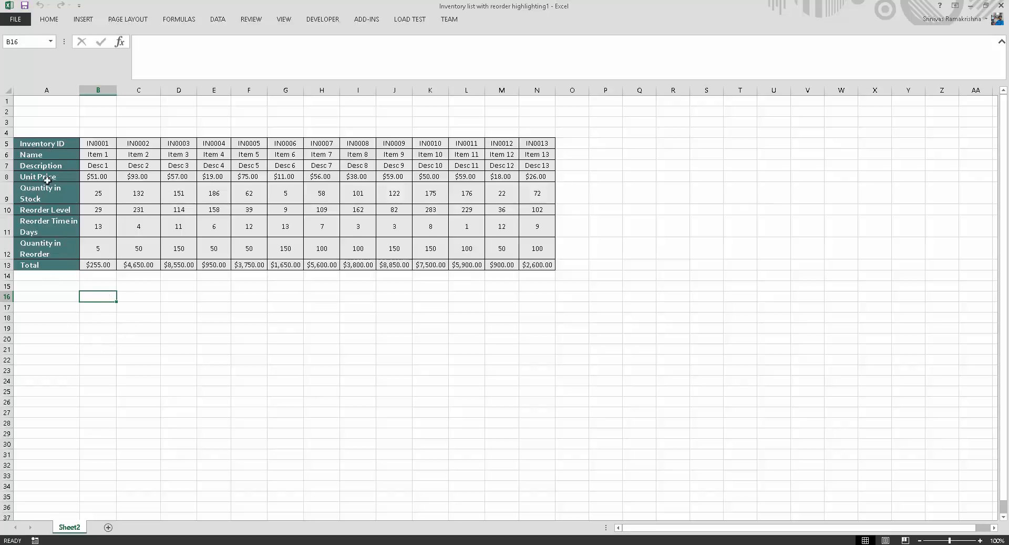
mouse_move(215, 306)
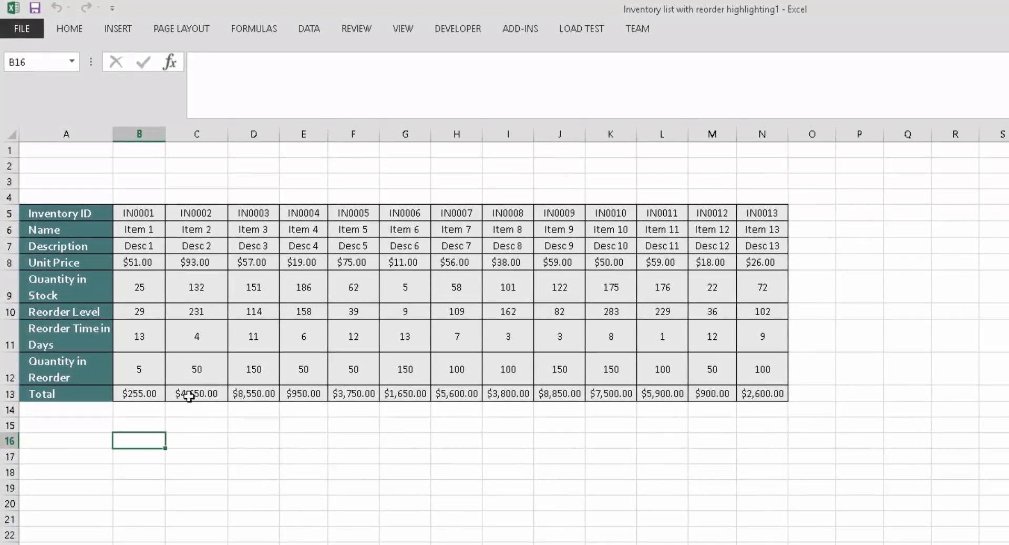
- Review the inventory table's Total formulas and field rows (Inventory ID, Name, Description)
left_click(196, 392)
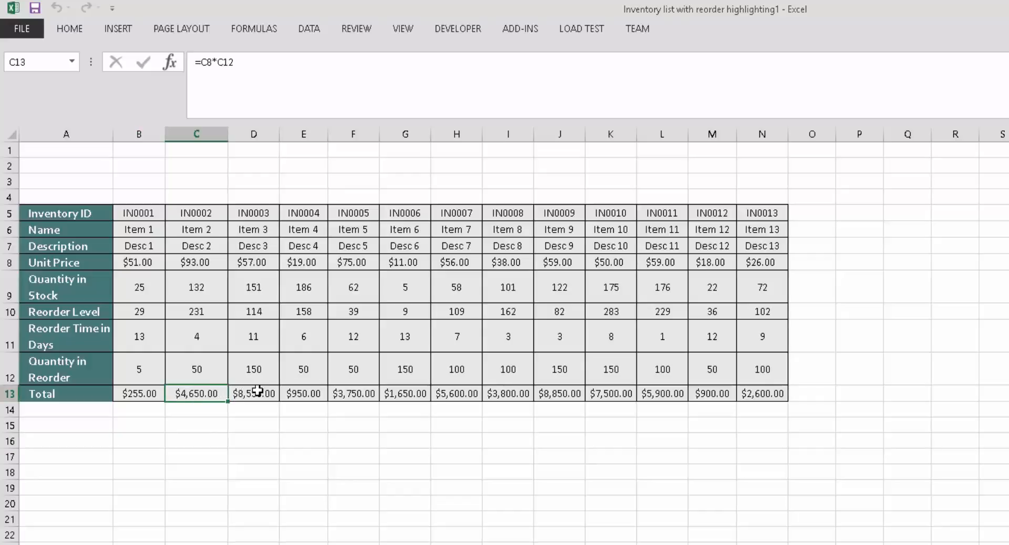
left_click(254, 392)
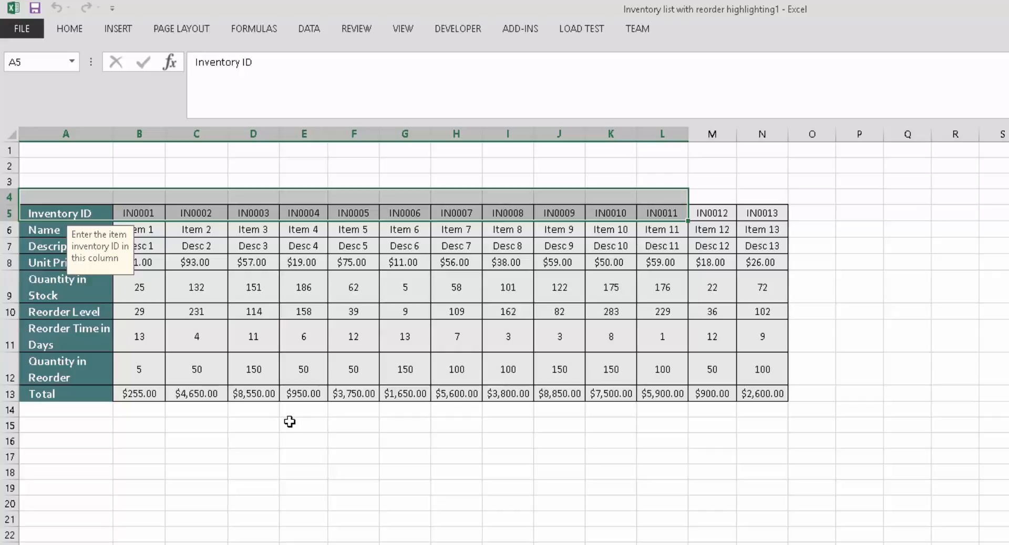
left_click(303, 425)
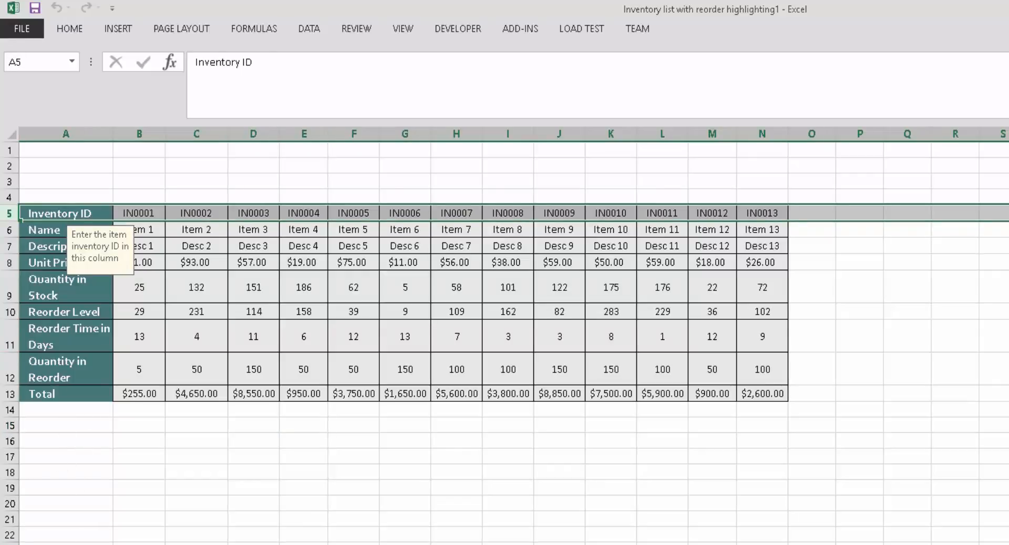
left_click(65, 230)
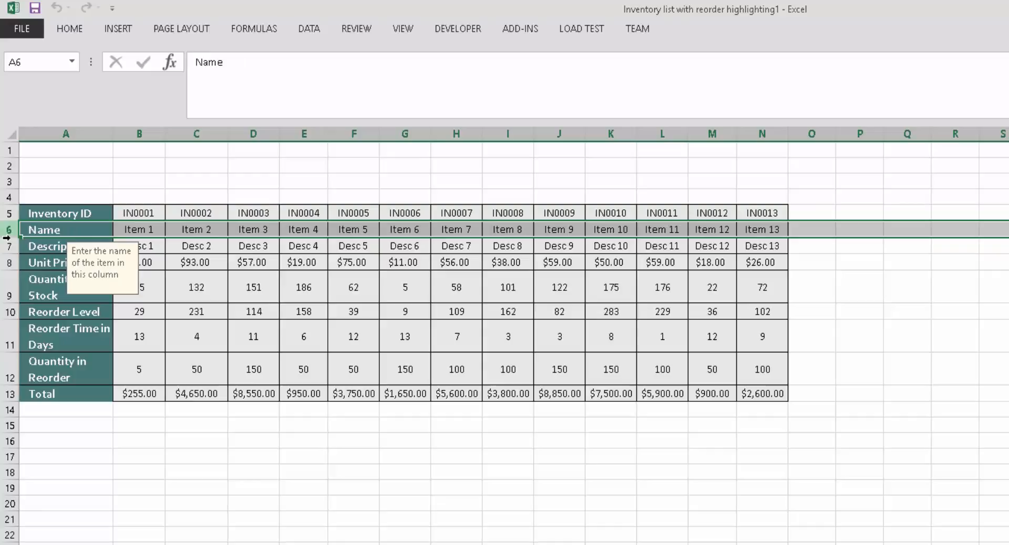
left_click(65, 245)
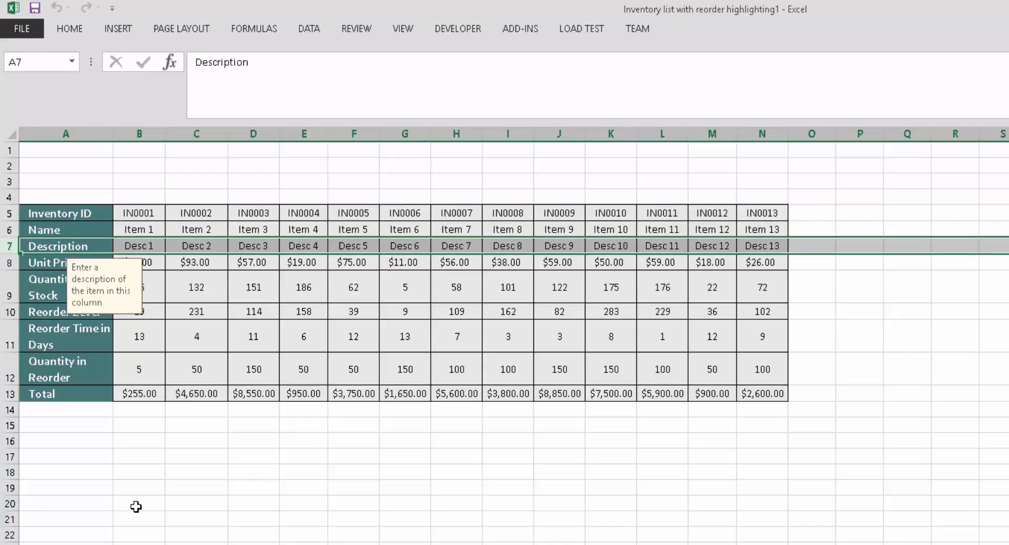
left_click(139, 506)
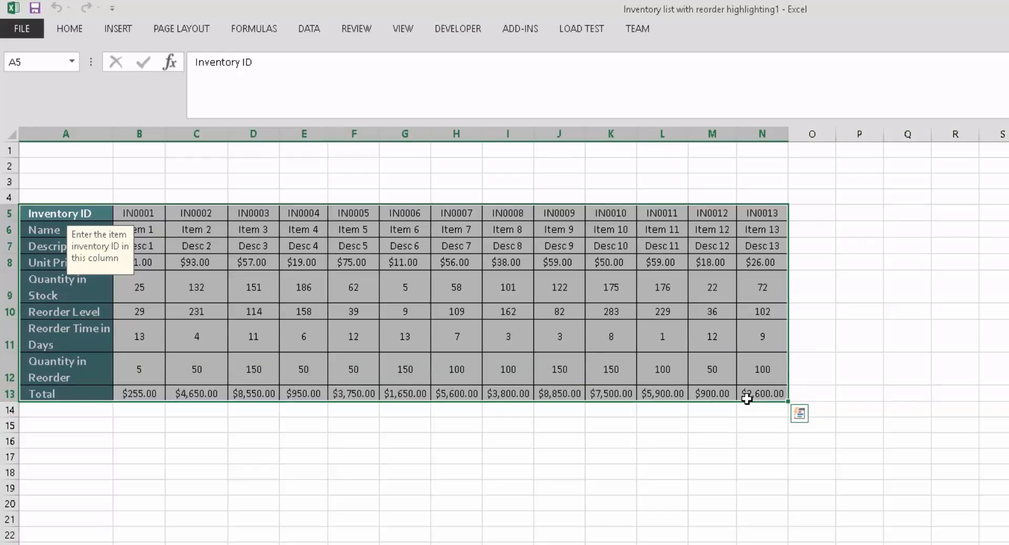
- Copy the whole inventory table A5:N13 via the right-click menu
right_click(746, 396)
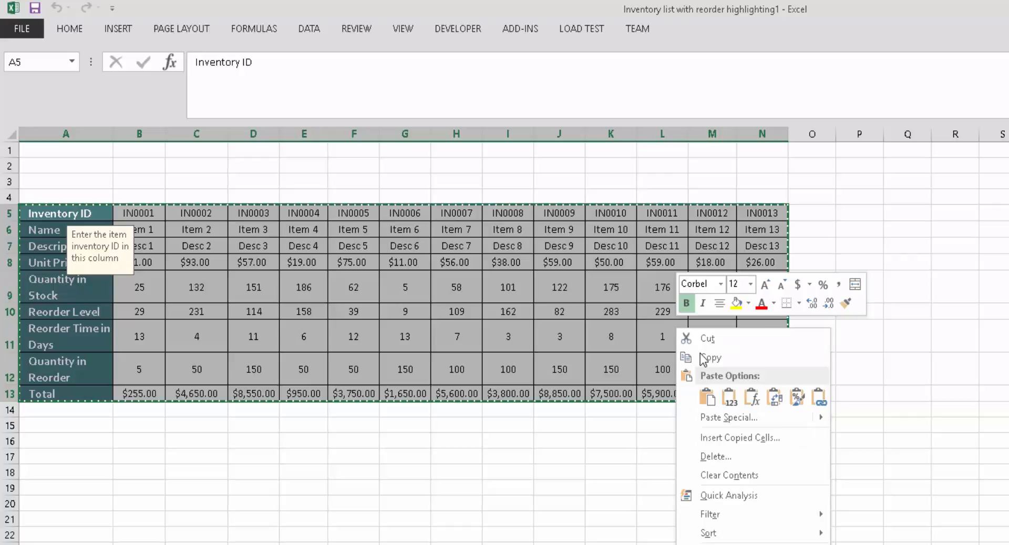
left_click(707, 396)
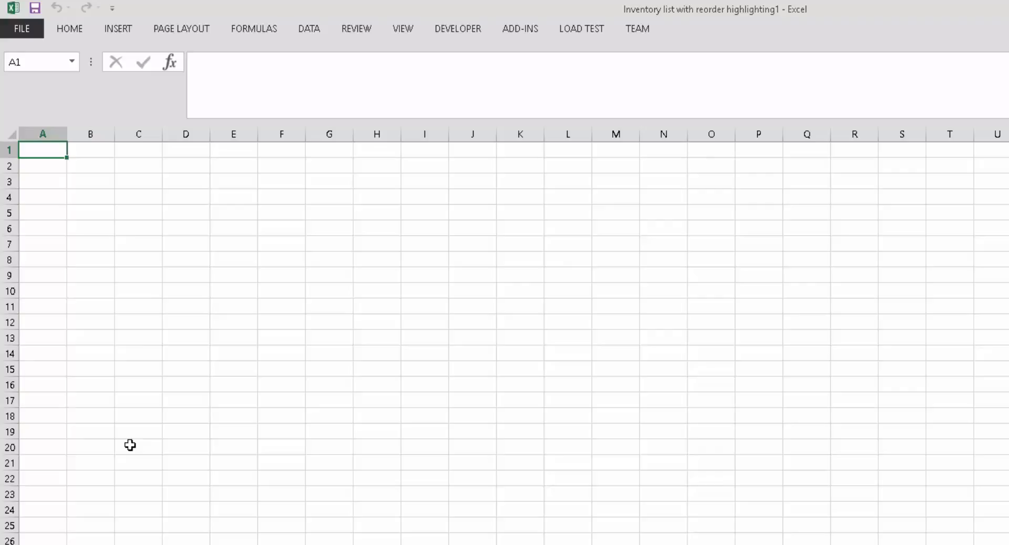
- Paste the table transposed at A5 so headings run across row 5 and items down the rows
left_click(43, 213)
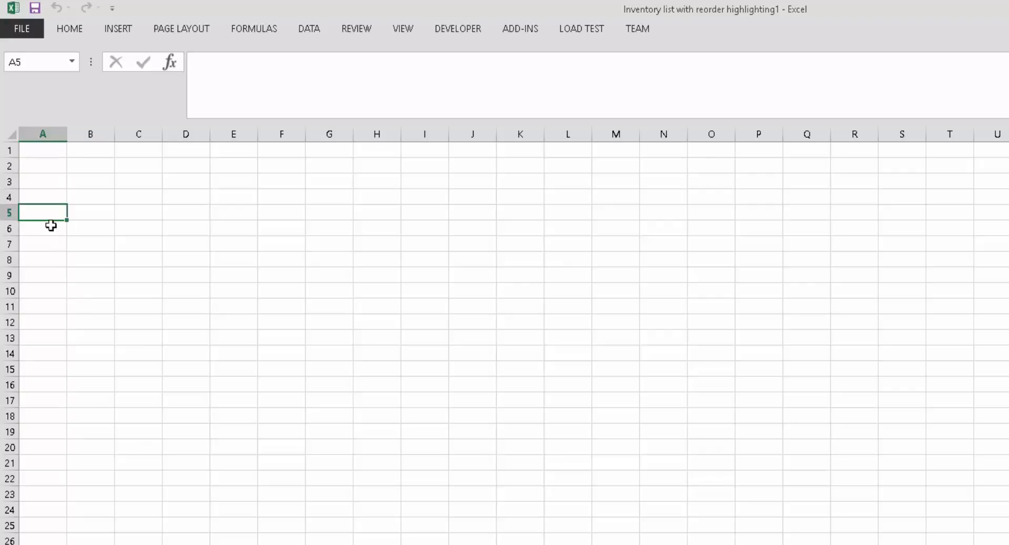
right_click(43, 213)
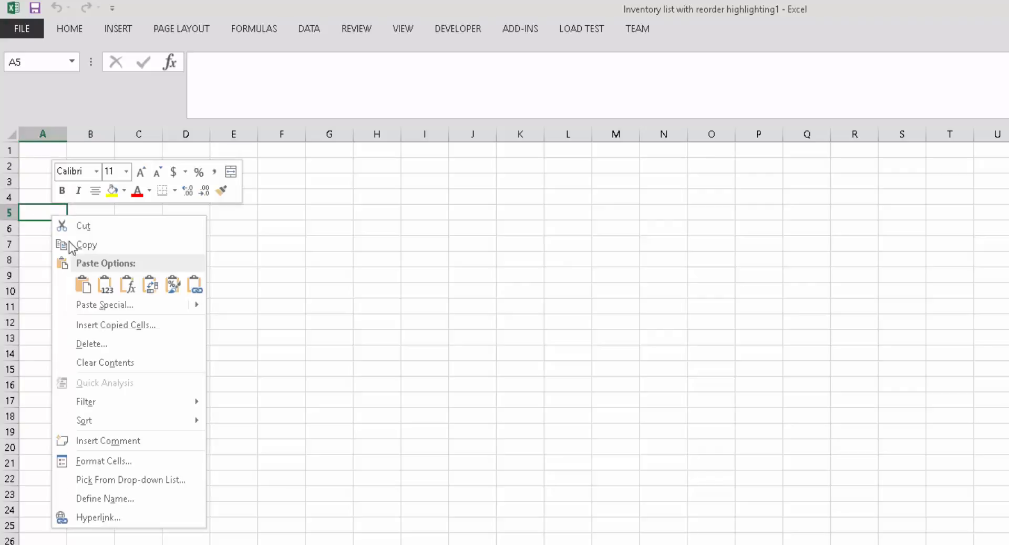
mouse_move(104, 305)
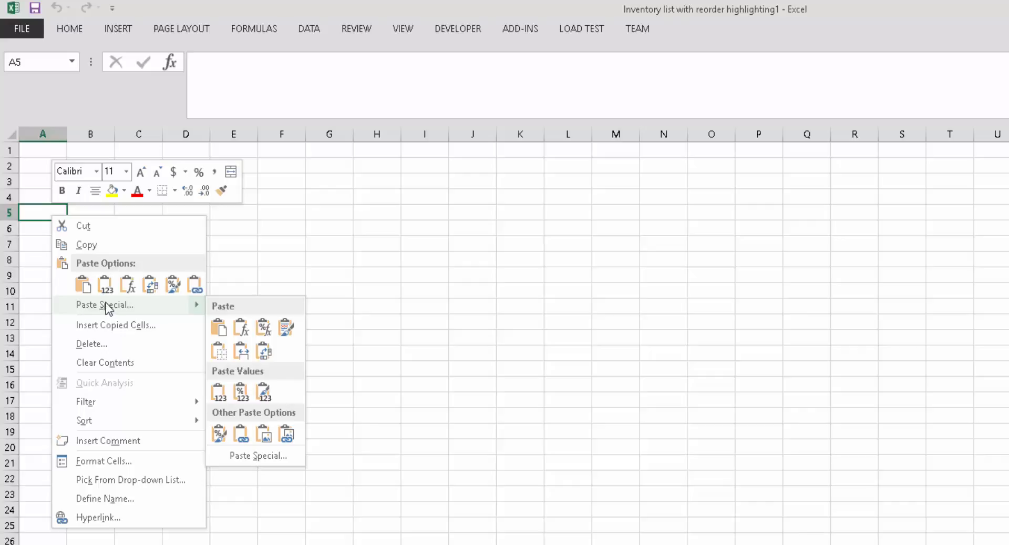
mouse_move(119, 310)
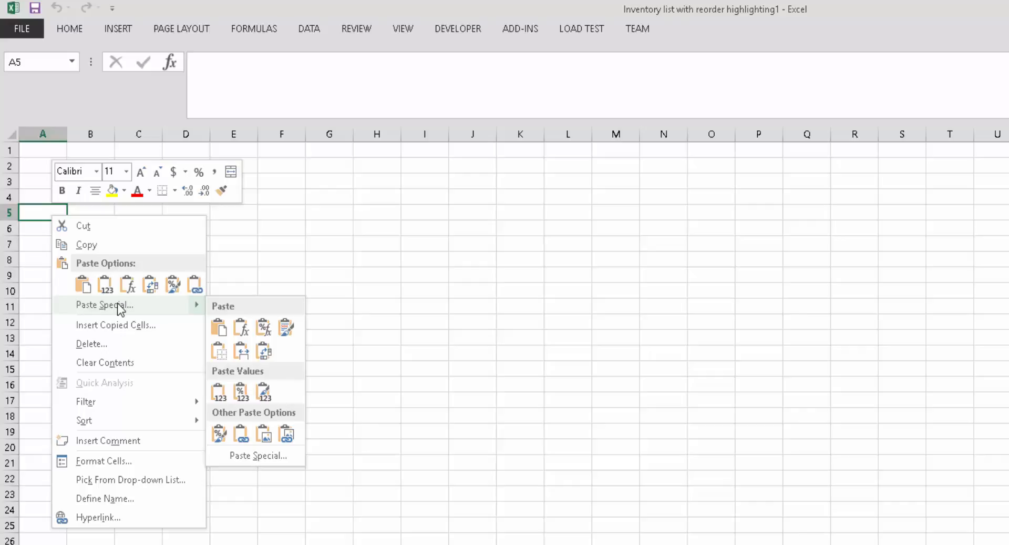
mouse_move(264, 352)
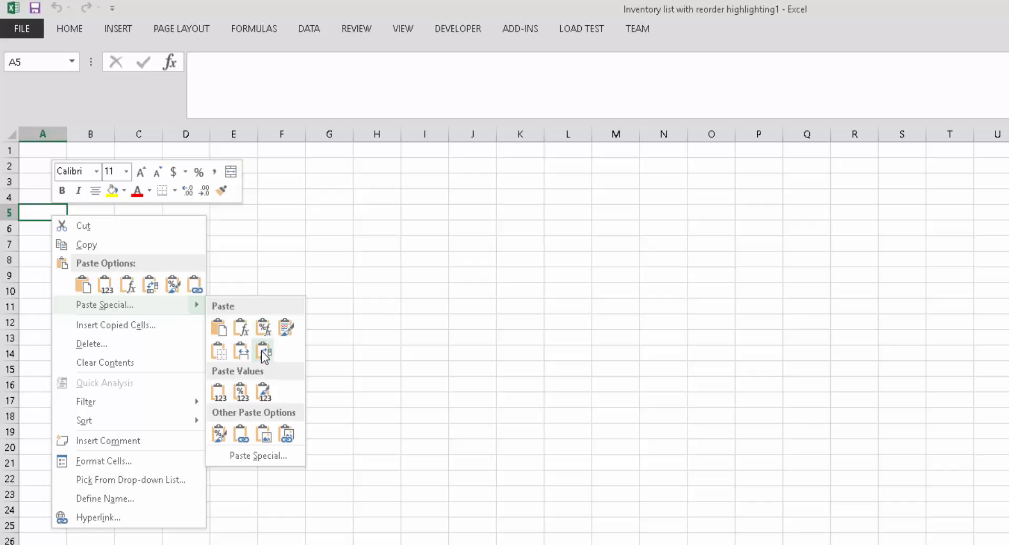
mouse_move(263, 351)
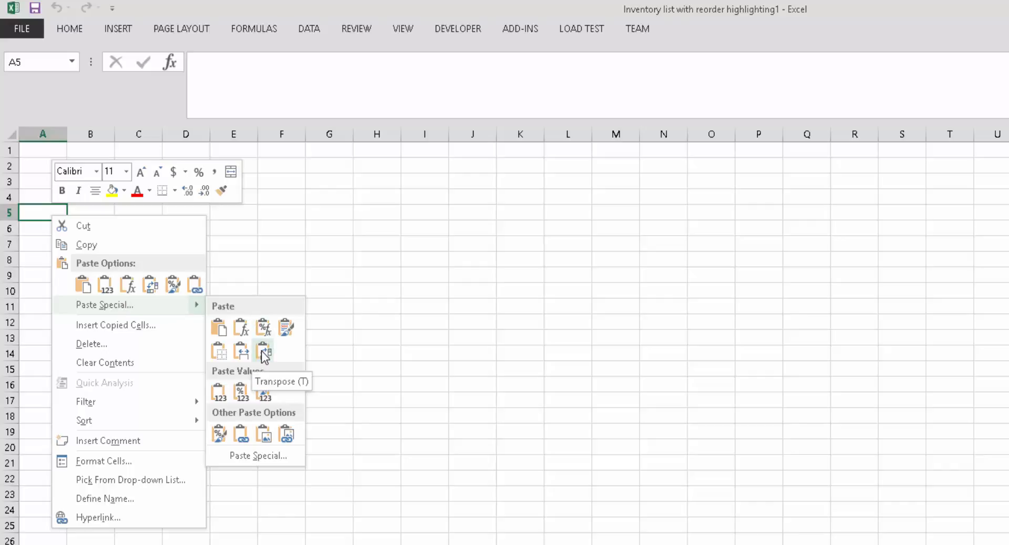
left_click(265, 352)
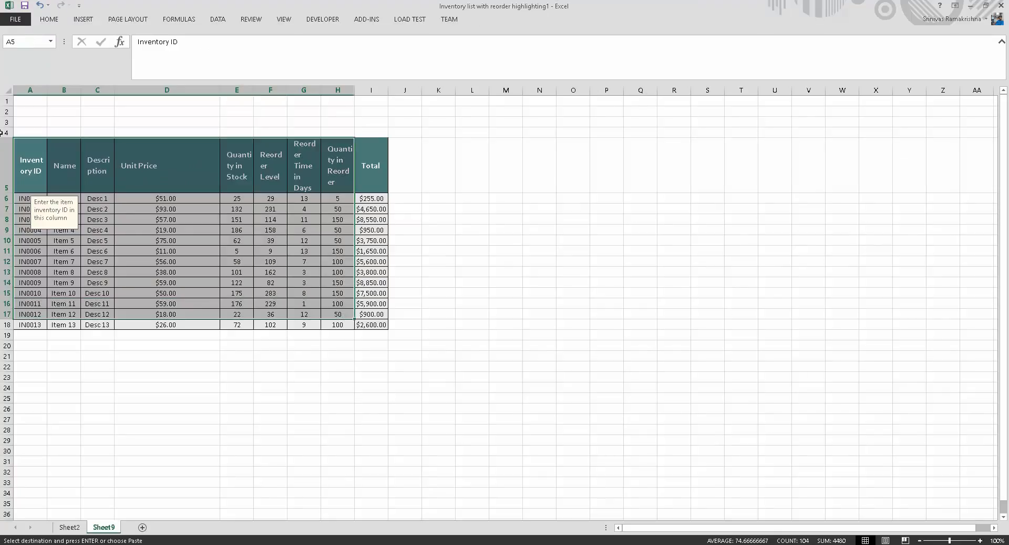
- Widen all columns so headings fit on one line and confirm Total in I6 reads =D6*H6
left_click(29, 101)
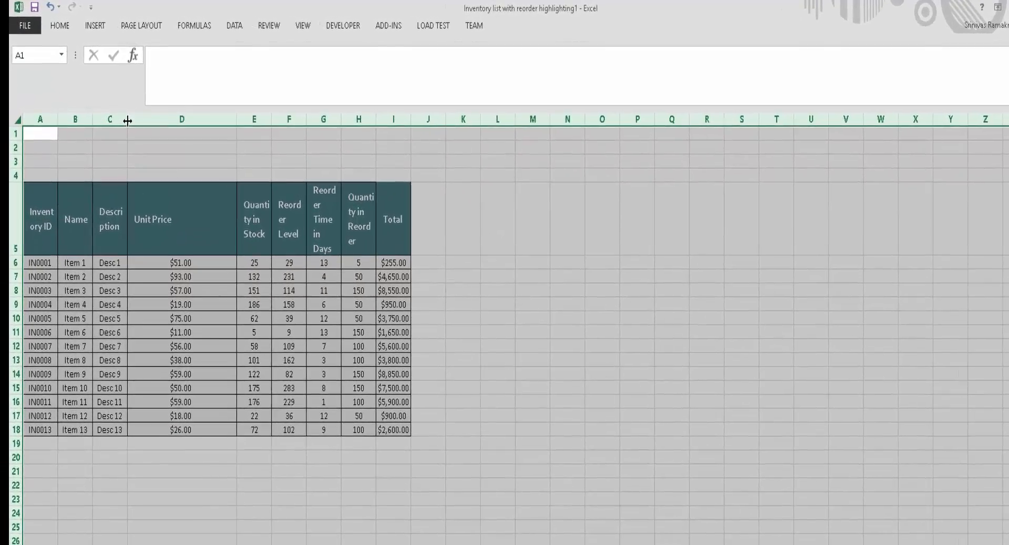
left_click_drag(127, 119, 110, 119)
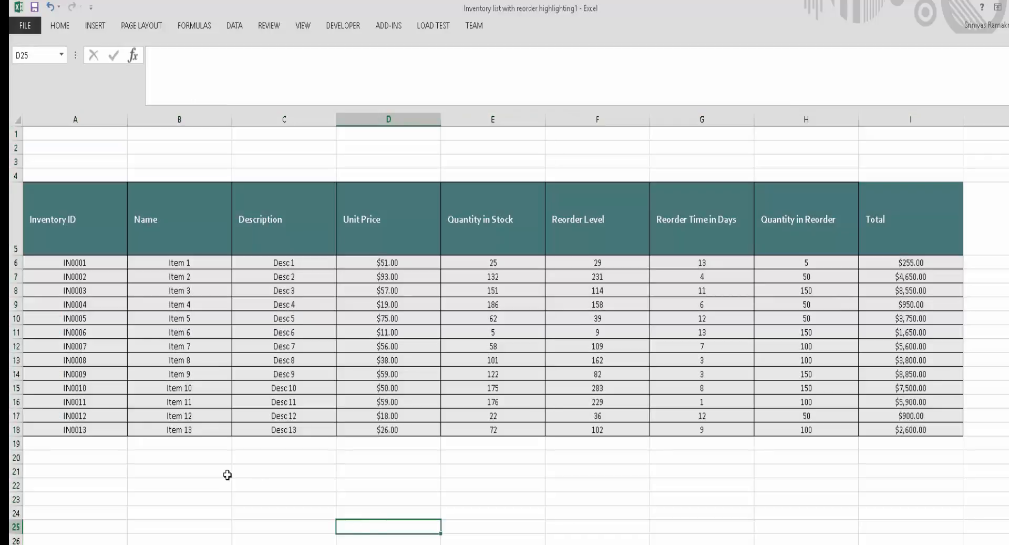
mouse_move(936, 247)
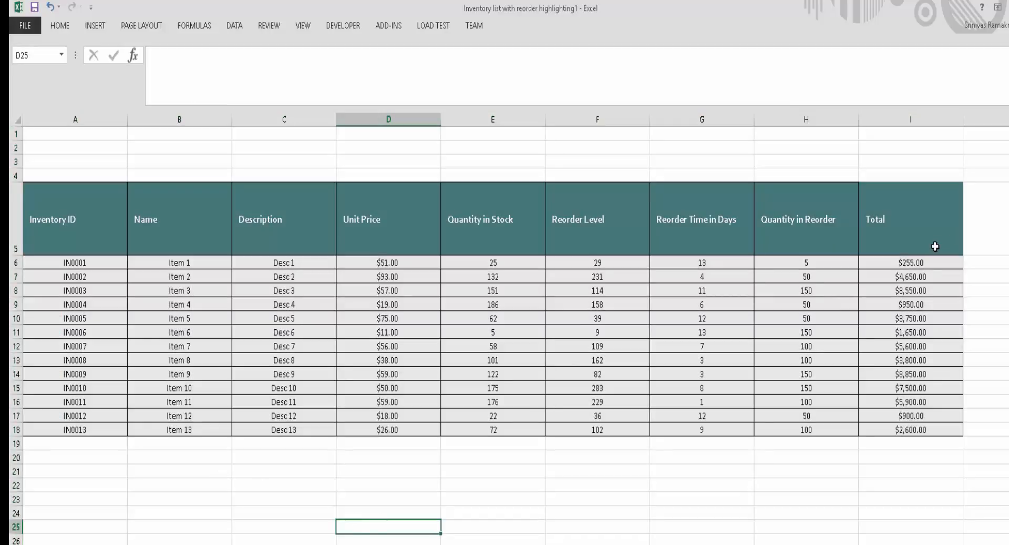
left_click(911, 261)
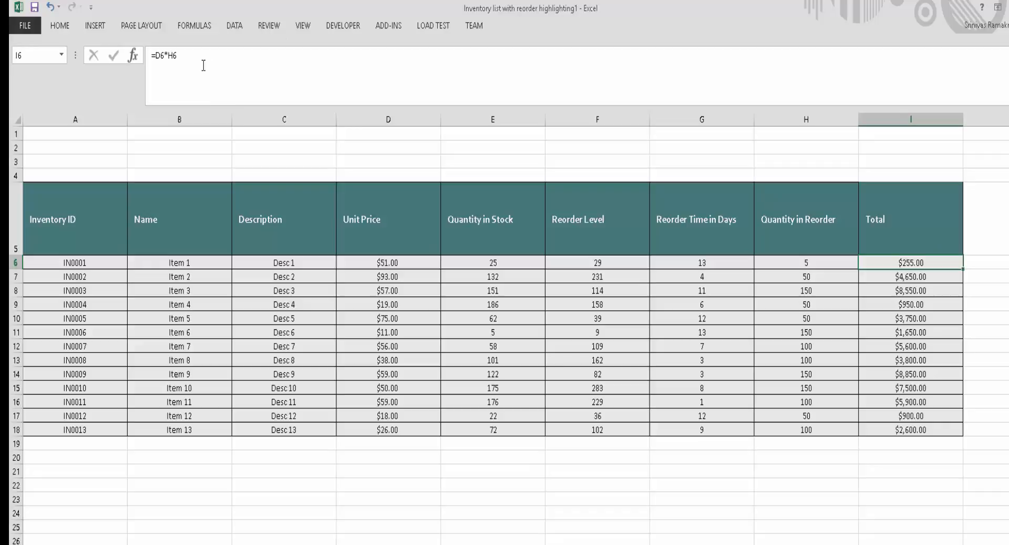
mouse_move(202, 65)
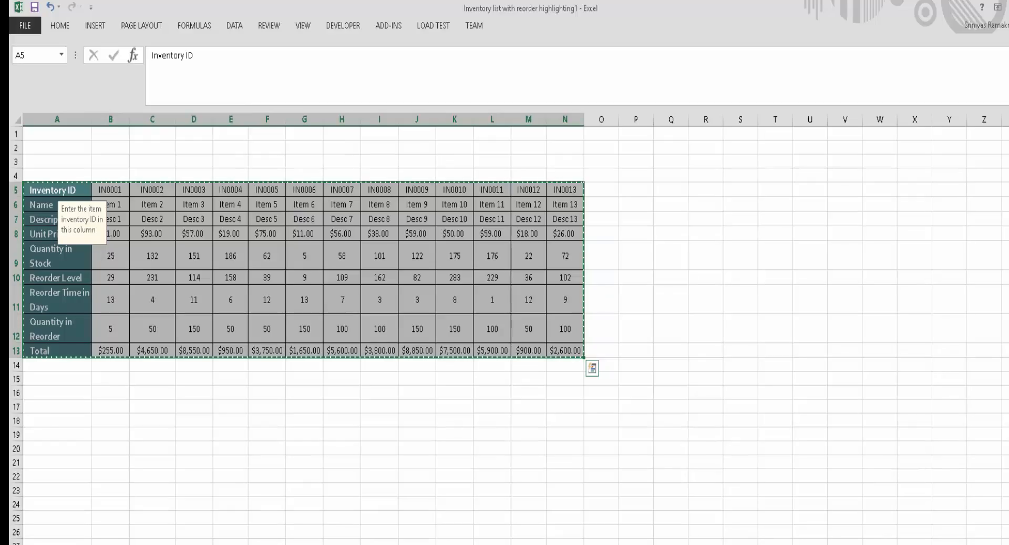
left_click(153, 532)
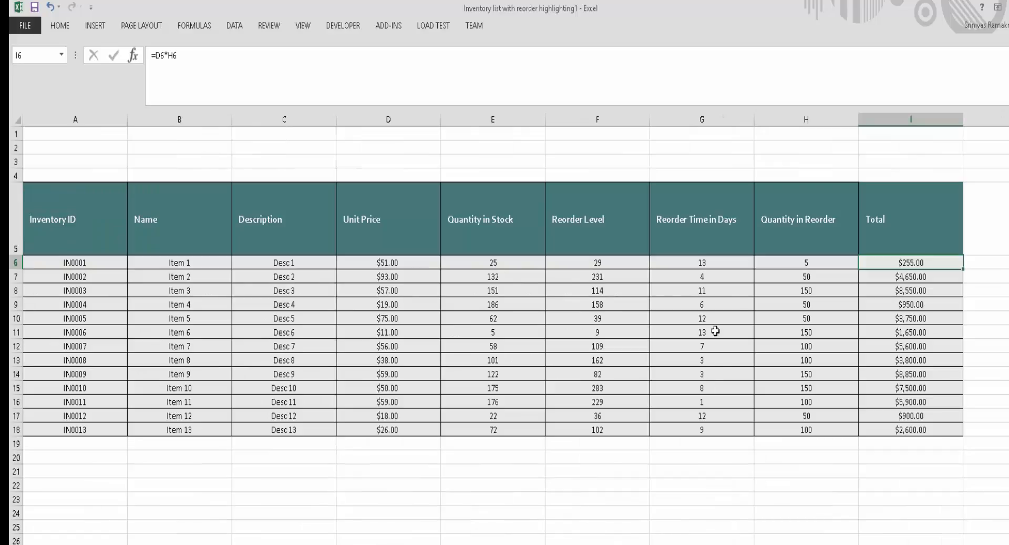
left_click(805, 262)
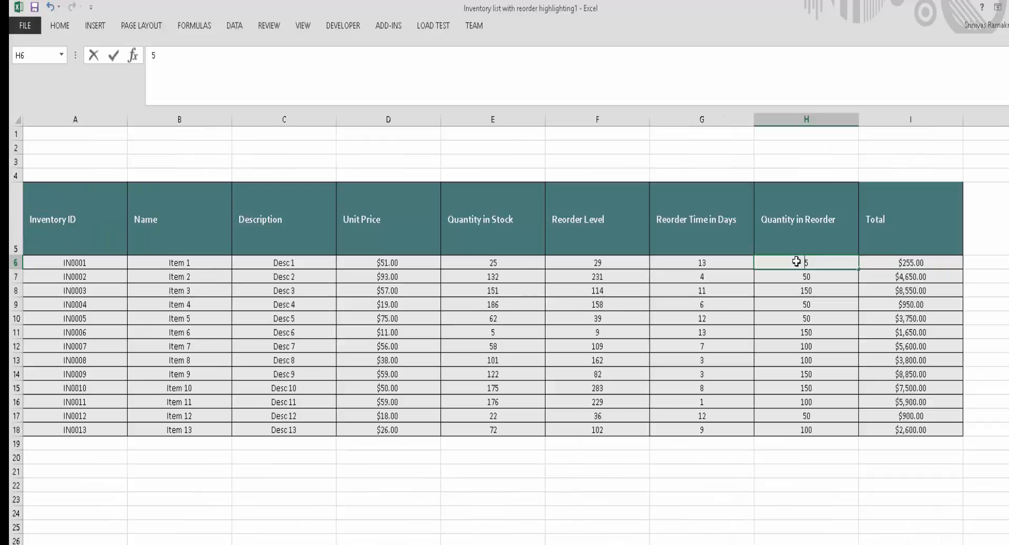